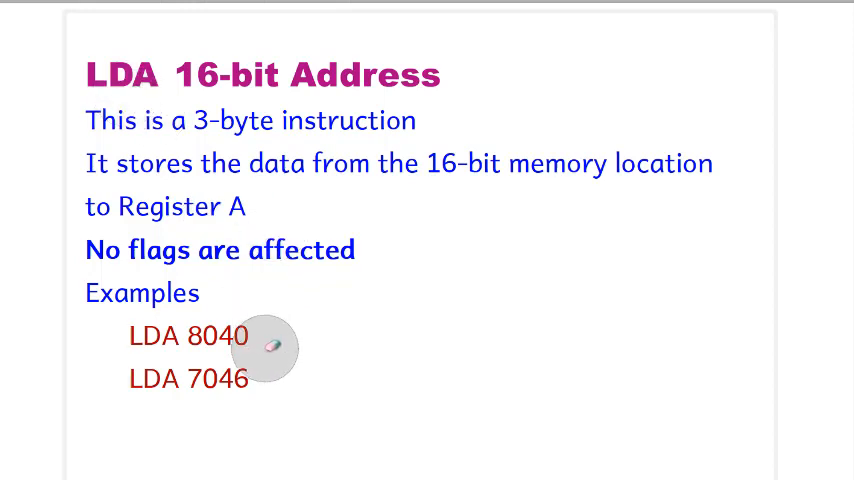
mouse_move(124, 84)
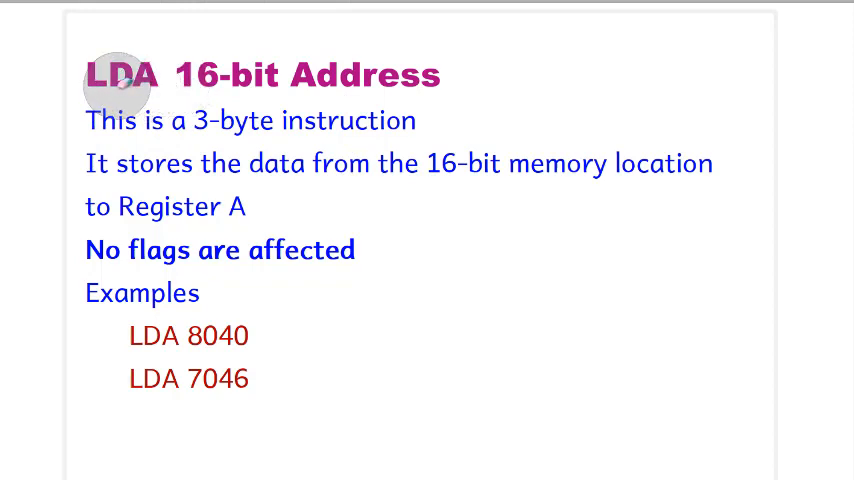
mouse_move(450, 112)
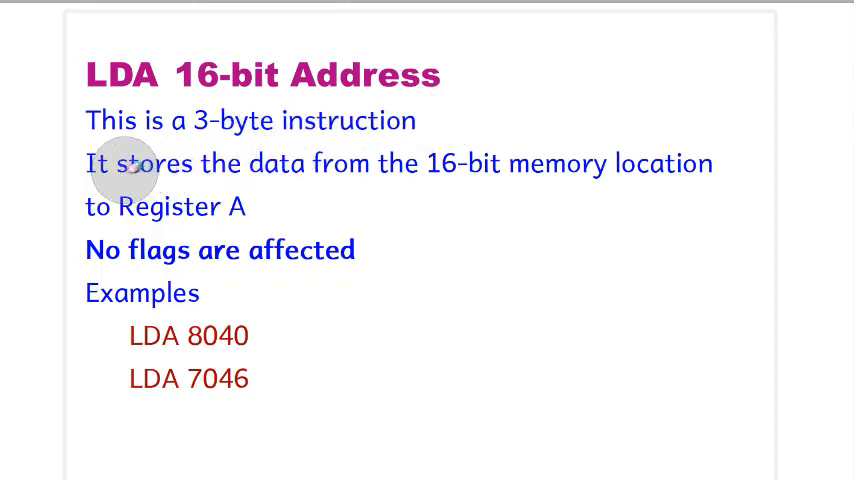
mouse_move(216, 184)
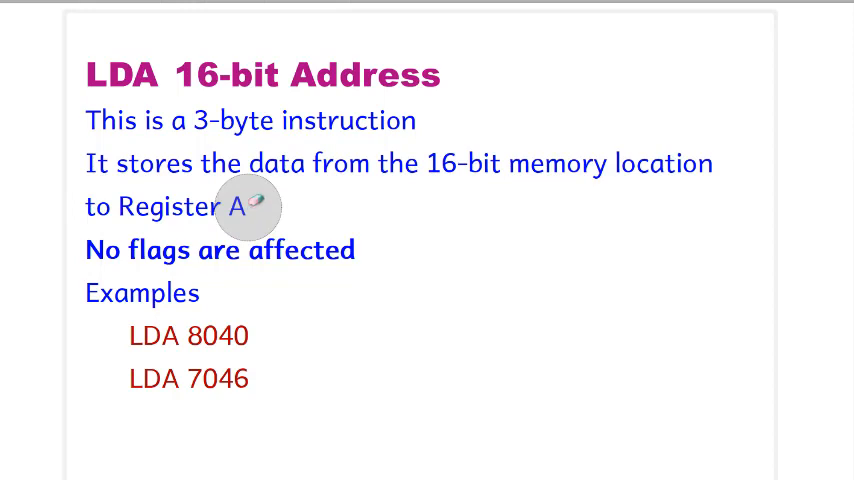
mouse_move(110, 264)
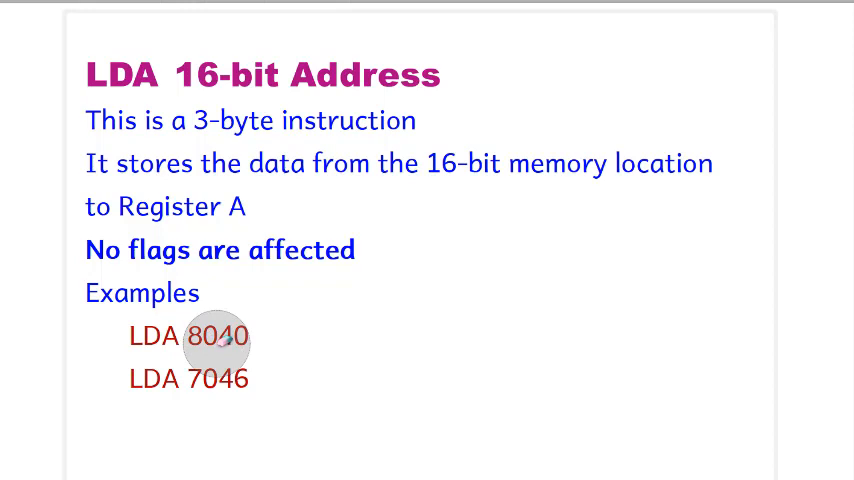
mouse_move(310, 308)
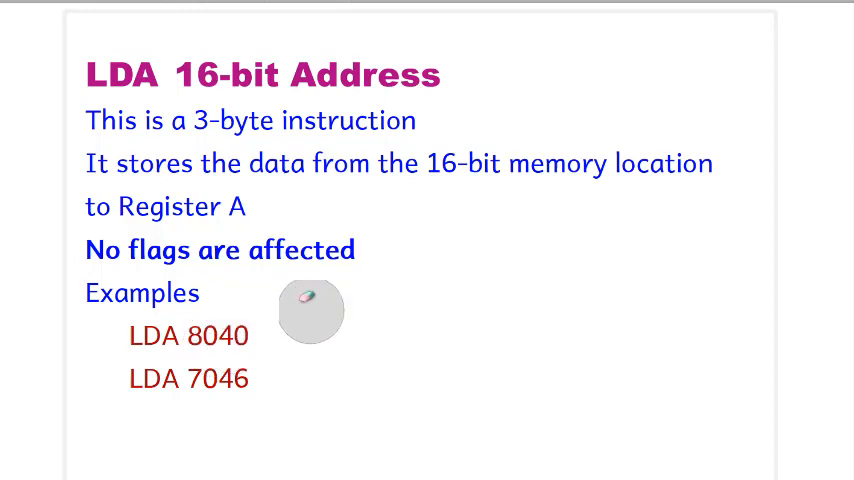
mouse_move(144, 382)
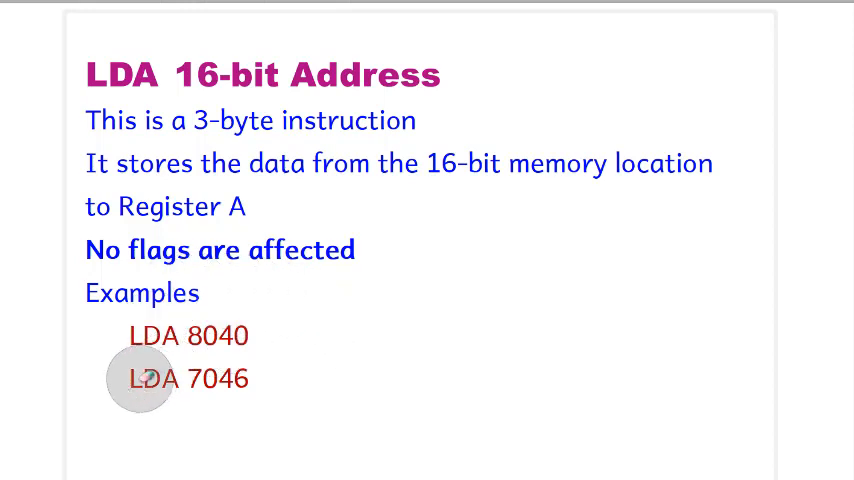
mouse_move(256, 372)
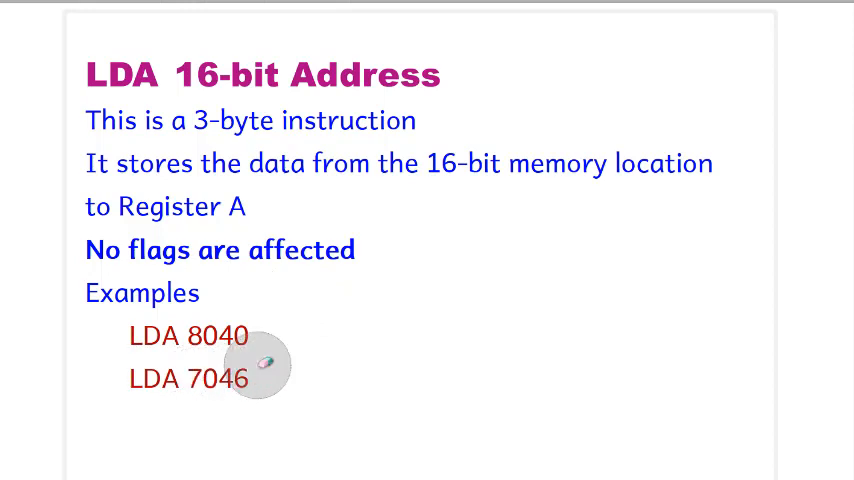
mouse_move(164, 390)
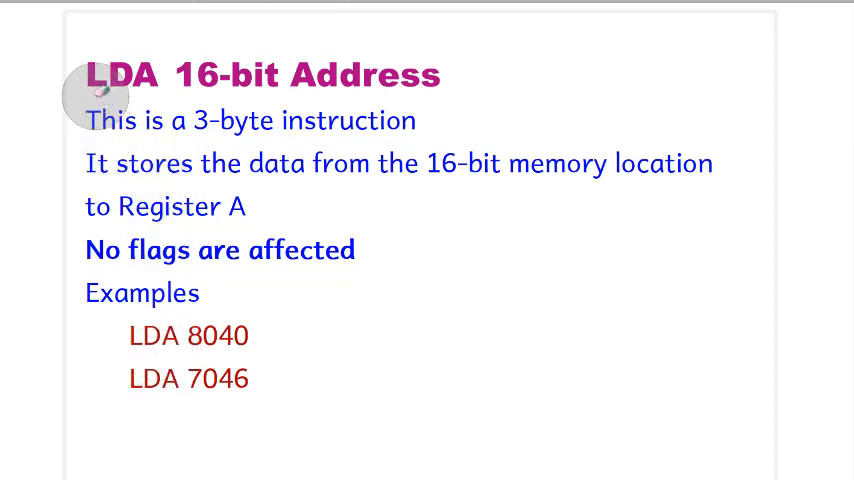
mouse_move(130, 80)
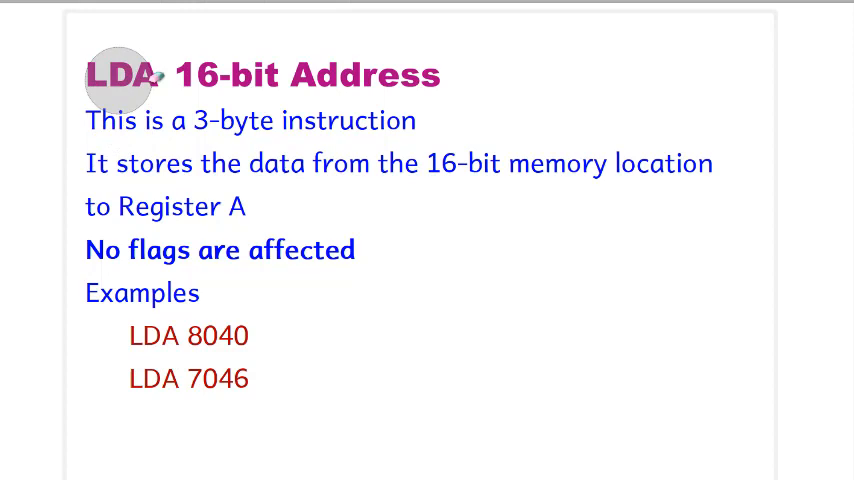
mouse_move(176, 80)
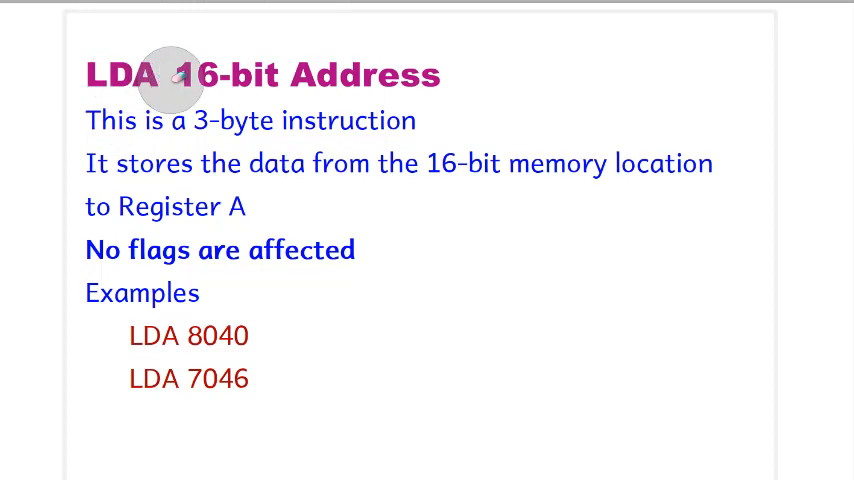